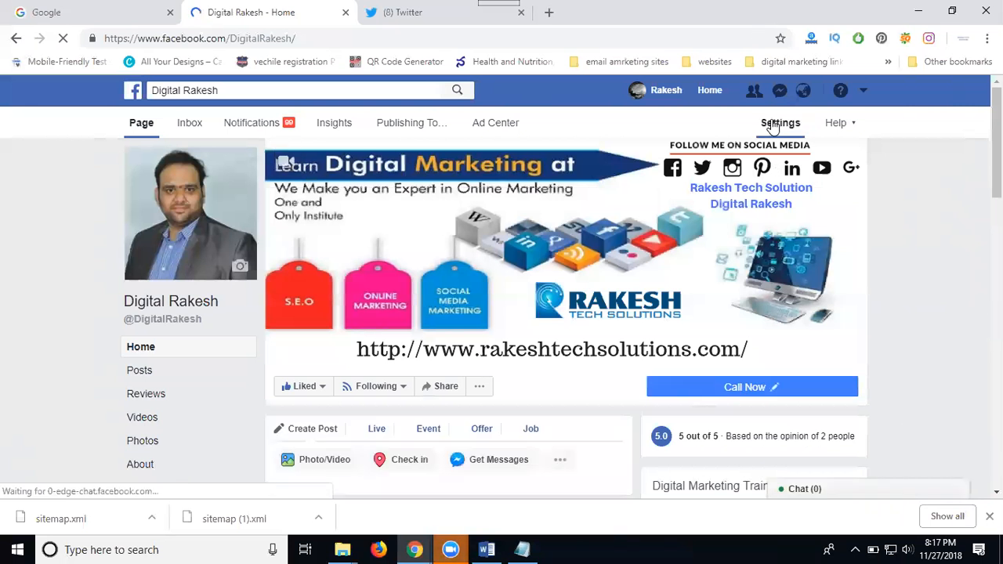
Step: Open the Digital Rakesh page Settings and scroll through the General settings list
click(781, 123)
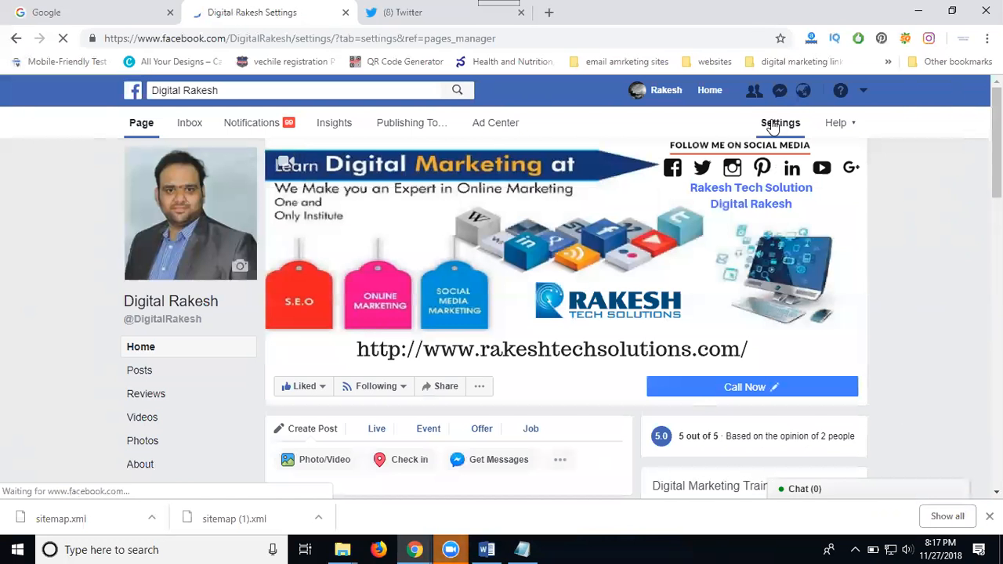
click(780, 123)
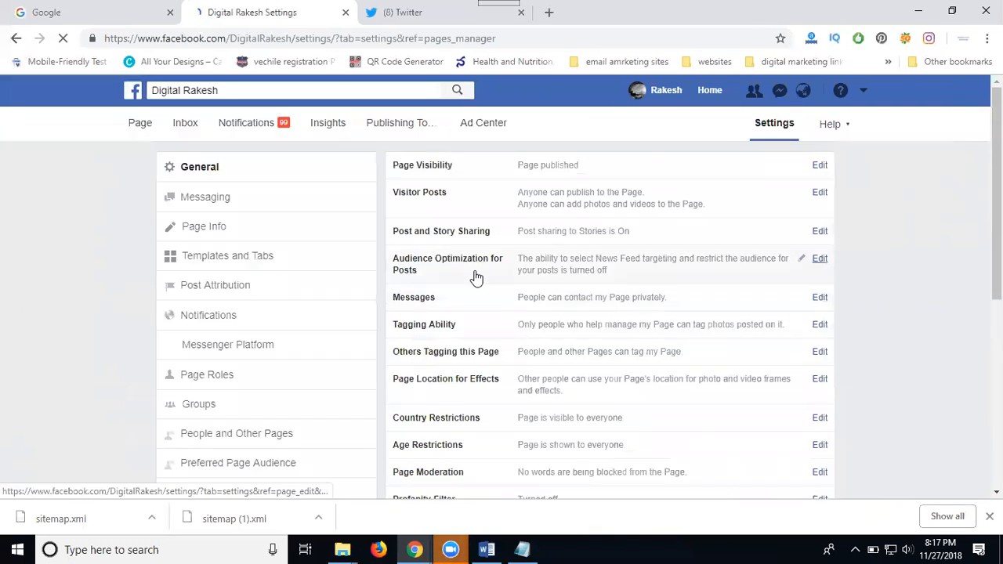
scroll(down, 3)
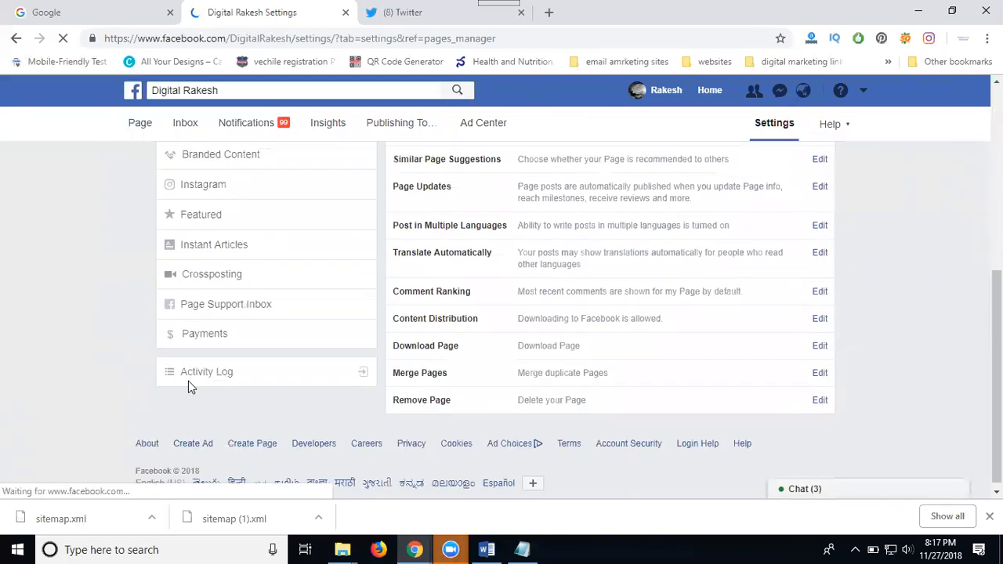
Step: Open the page's Activity Log and browse the November 2018 posts
click(206, 372)
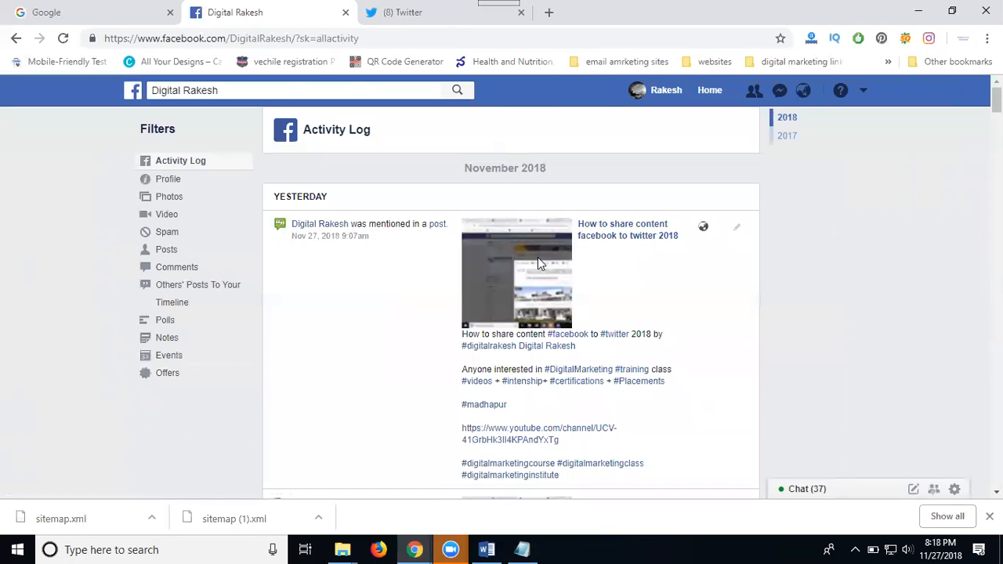
scroll(down, 3)
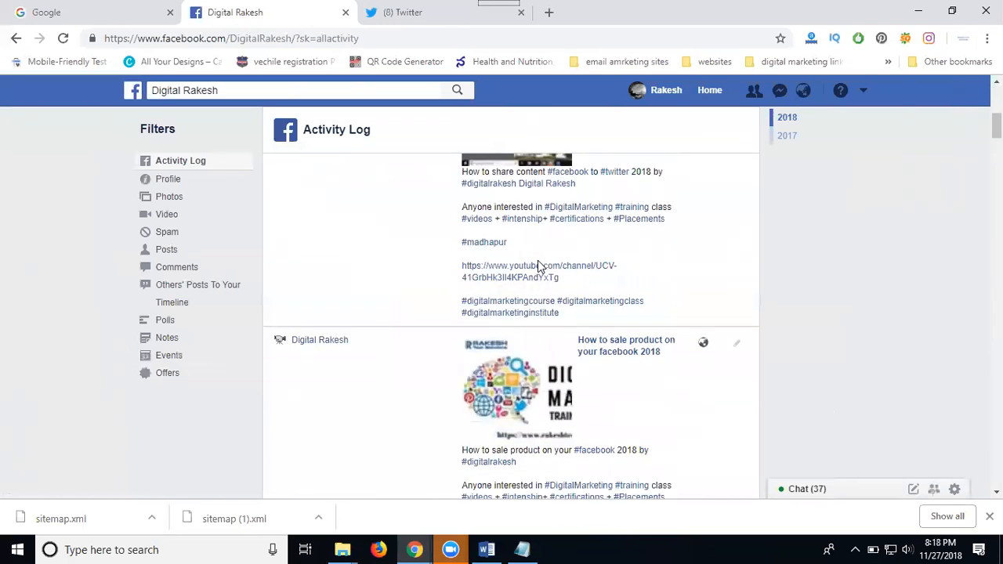
scroll(down, 3)
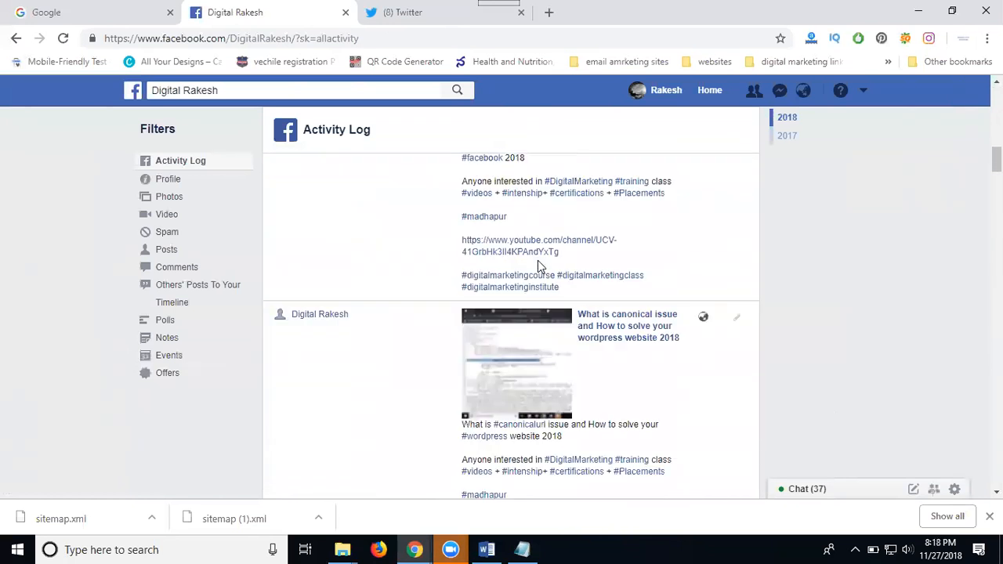
scroll(down, 3)
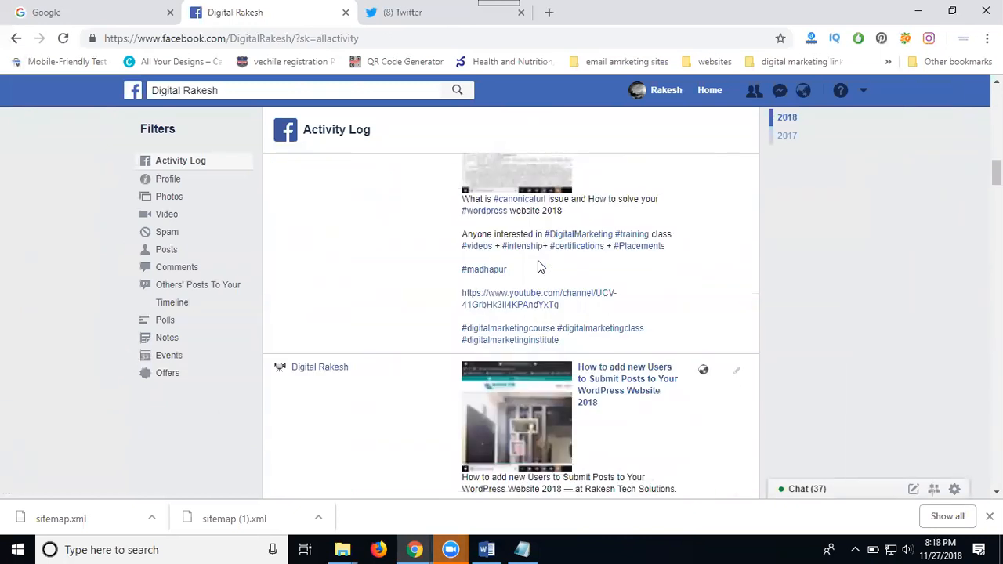
scroll(down, 3)
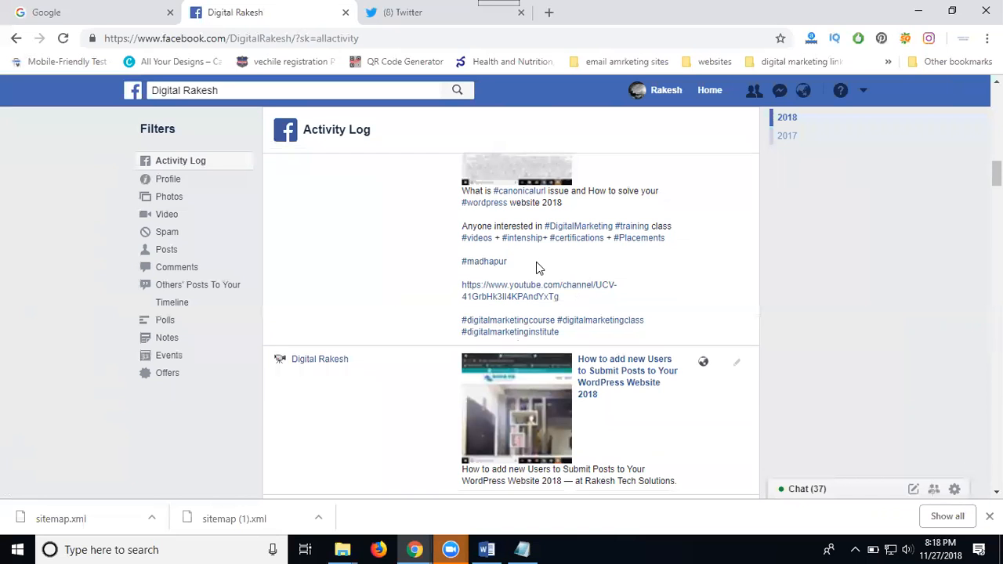
scroll(down, 3)
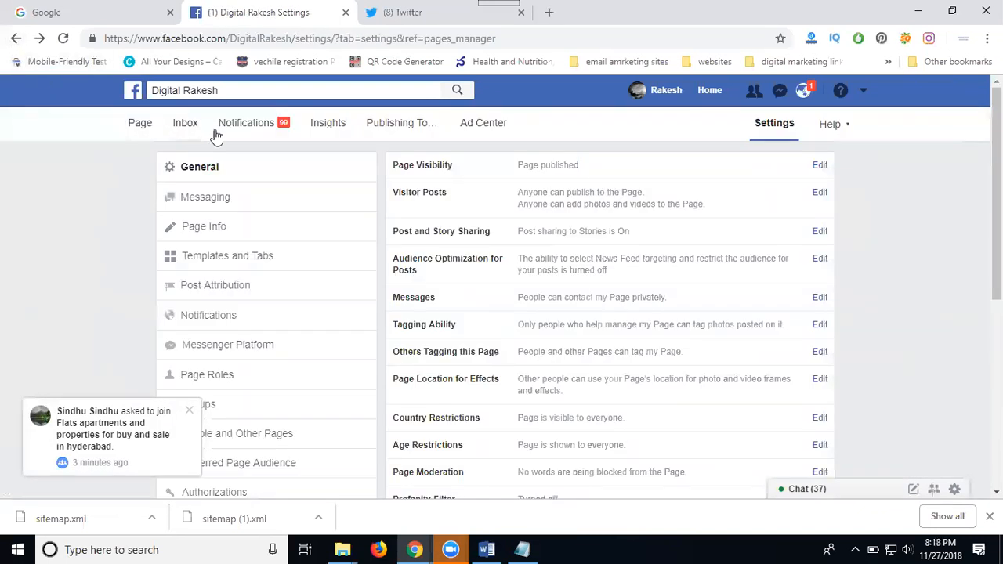
mouse_move(330, 131)
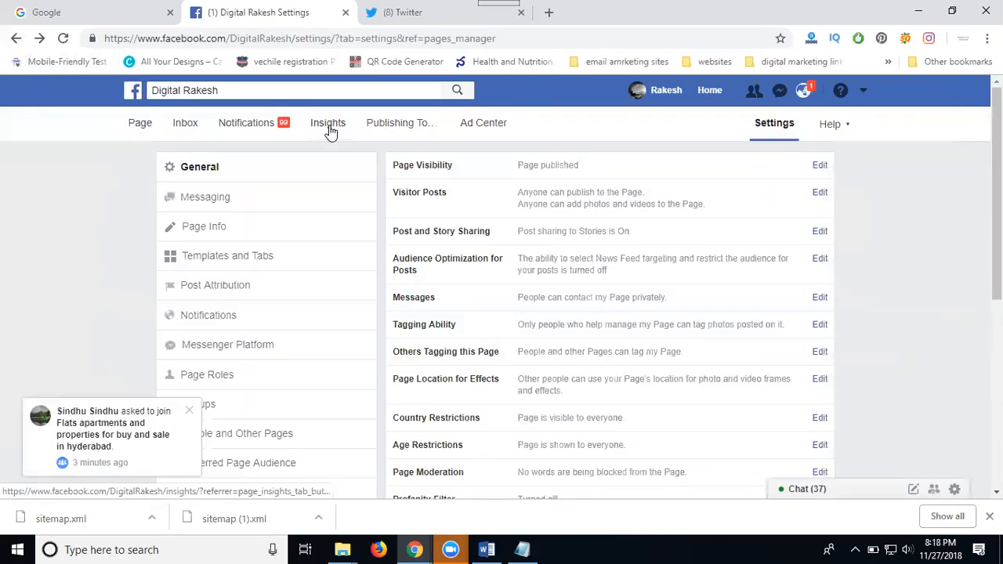
Step: Open Insights and review the five most recent posts down to Pages to Watch
click(328, 123)
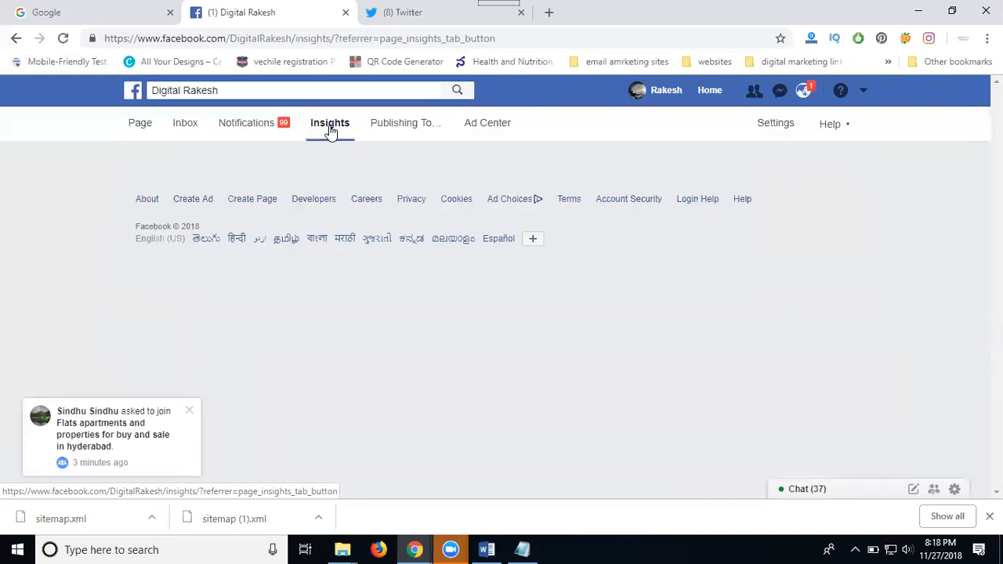
click(329, 123)
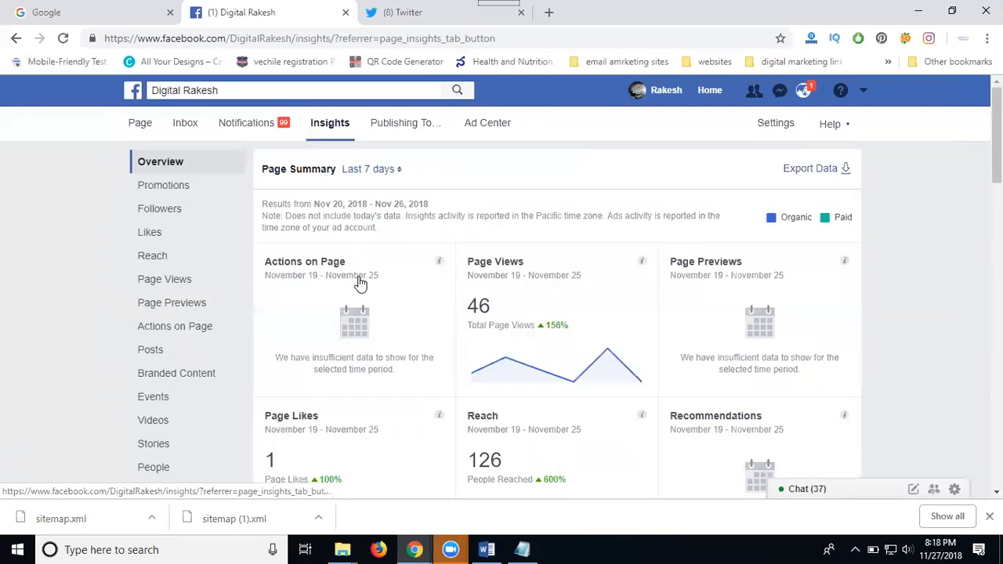
scroll(down, 3)
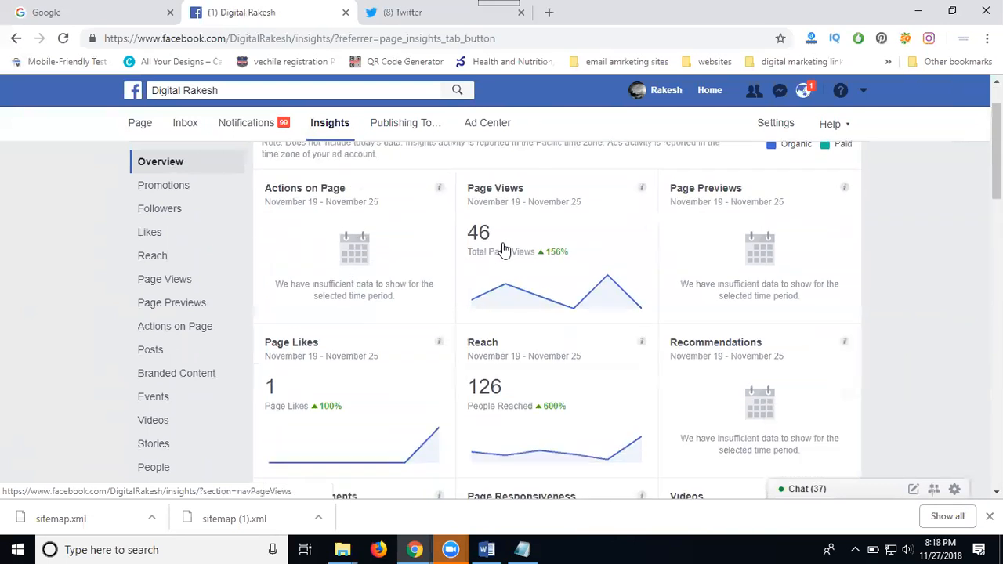
mouse_move(681, 230)
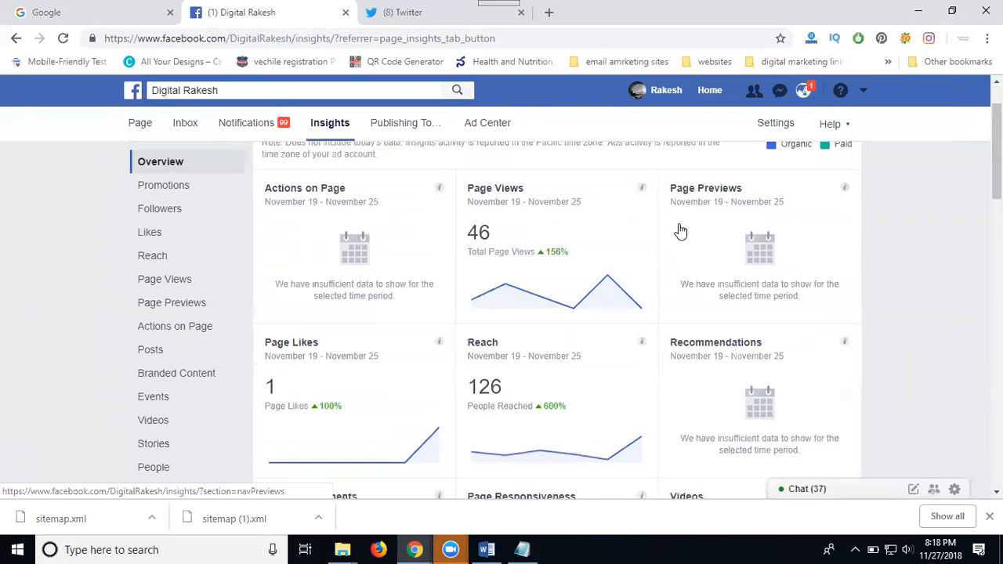
scroll(down, 3)
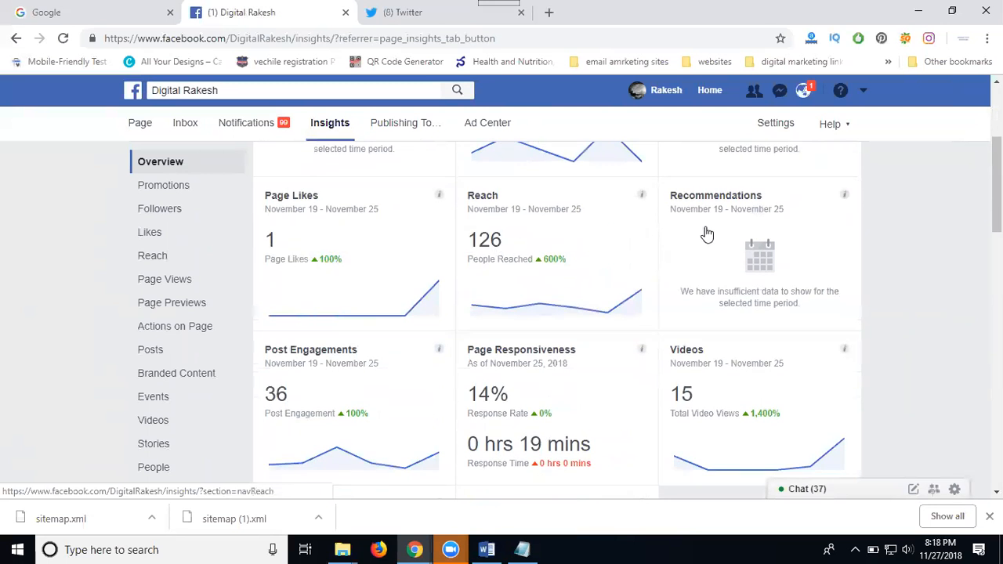
scroll(down, 3)
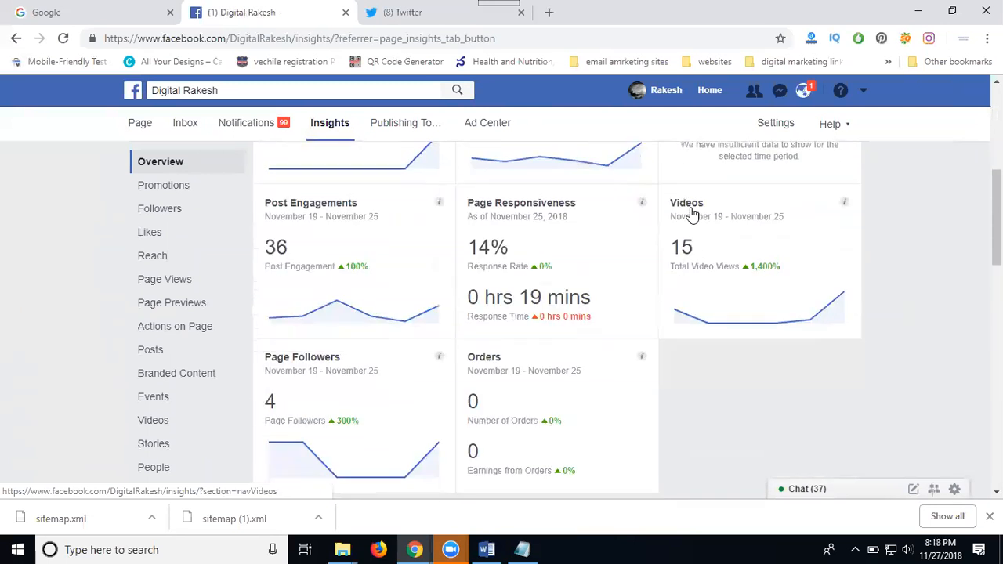
mouse_move(500, 226)
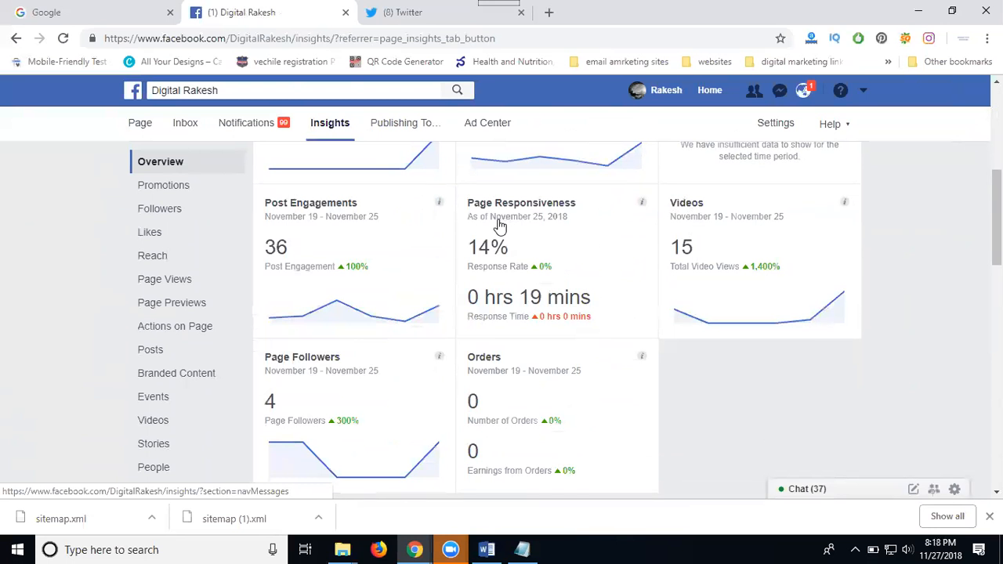
mouse_move(272, 230)
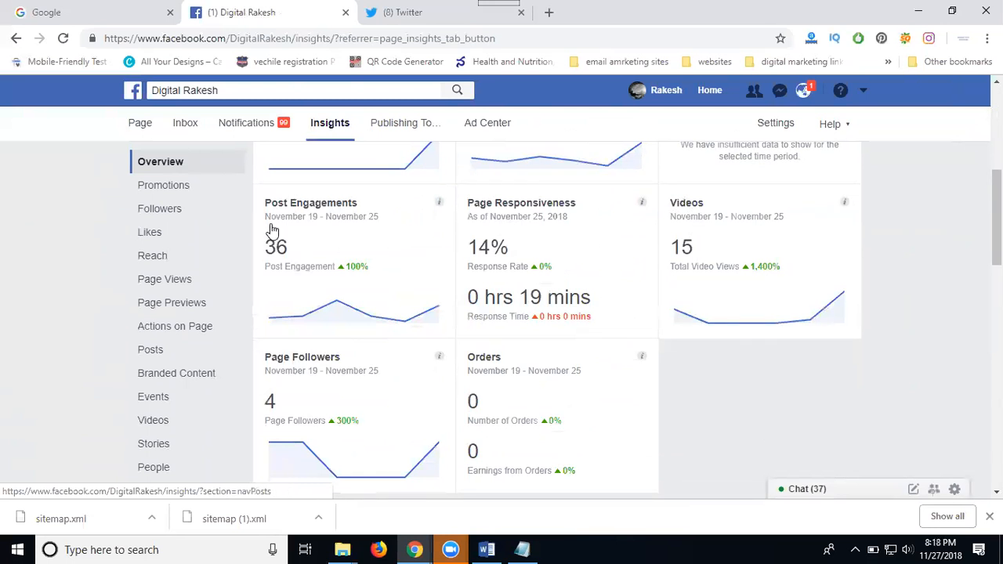
scroll(down, 3)
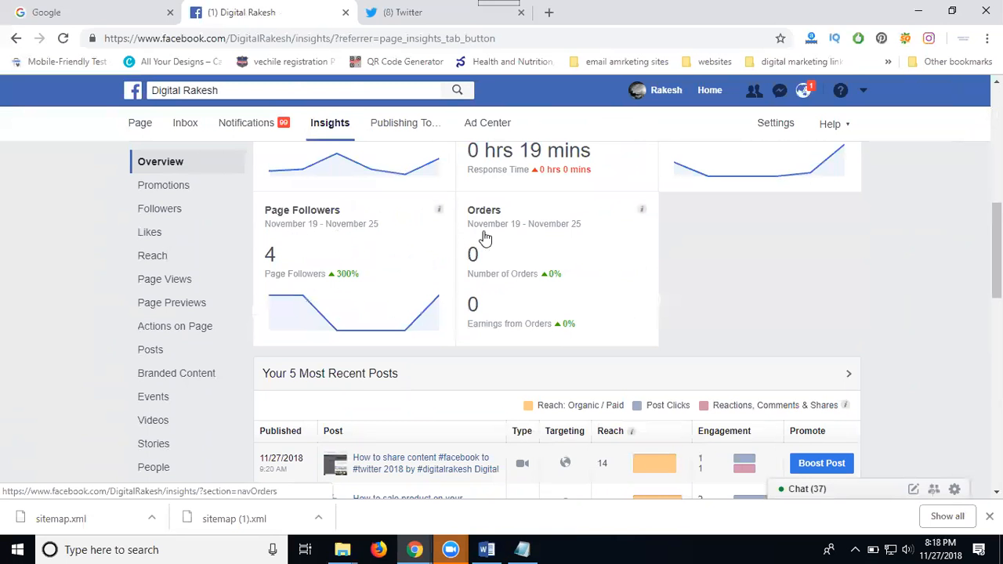
scroll(down, 3)
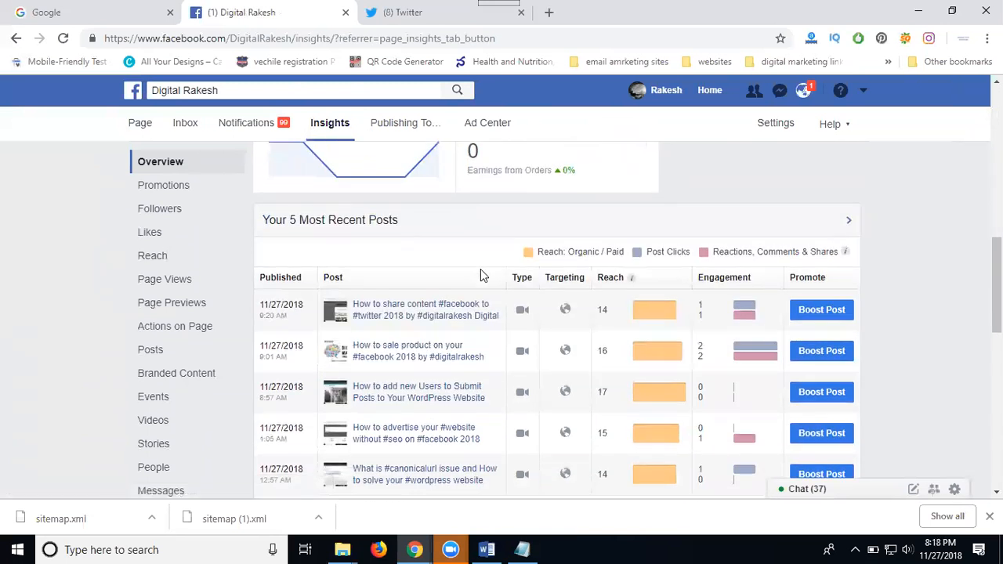
scroll(down, 3)
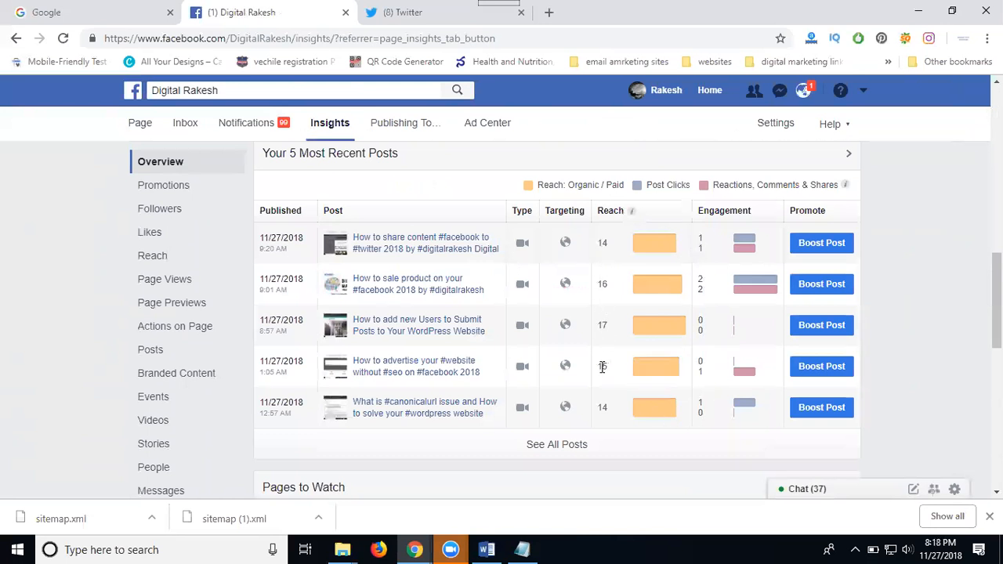
scroll(down, 3)
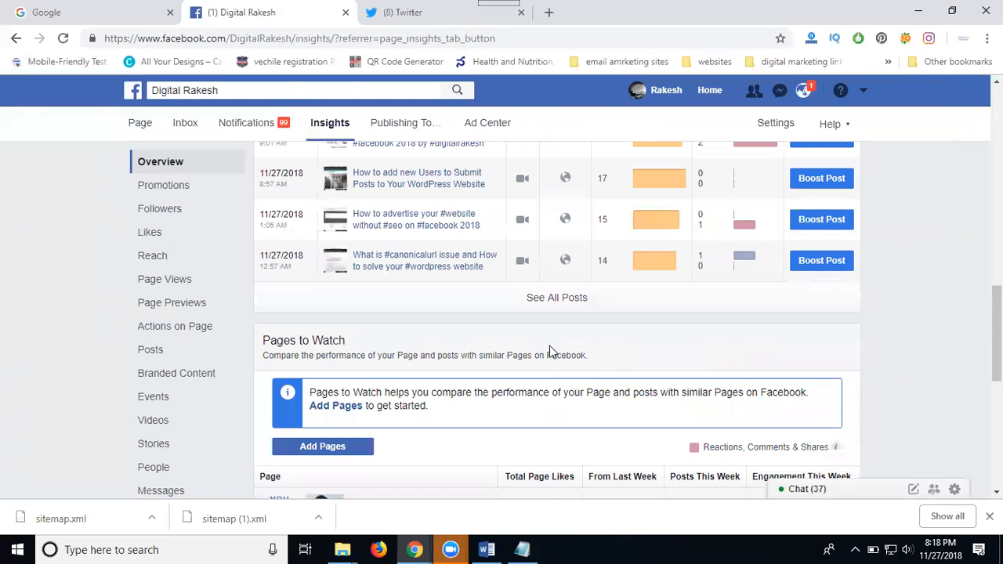
mouse_move(163, 185)
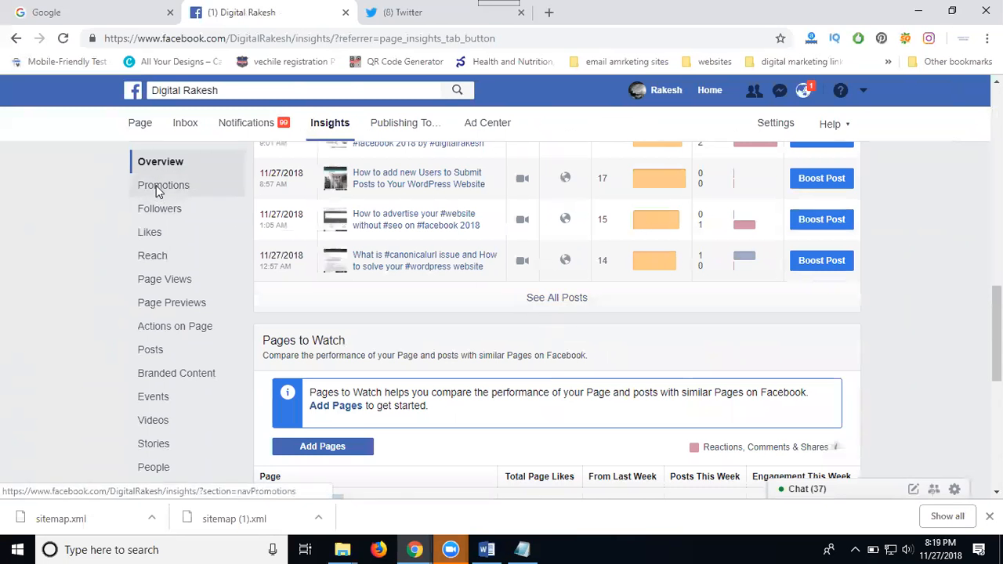
Step: View Insights Promotions, confirming no promotions exist, then return to the overview
click(163, 185)
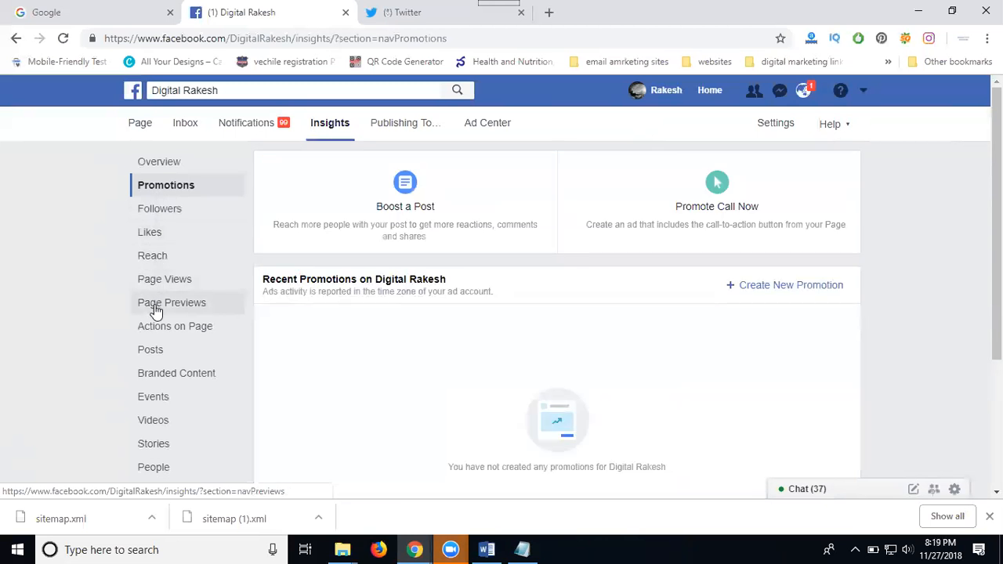
mouse_move(157, 328)
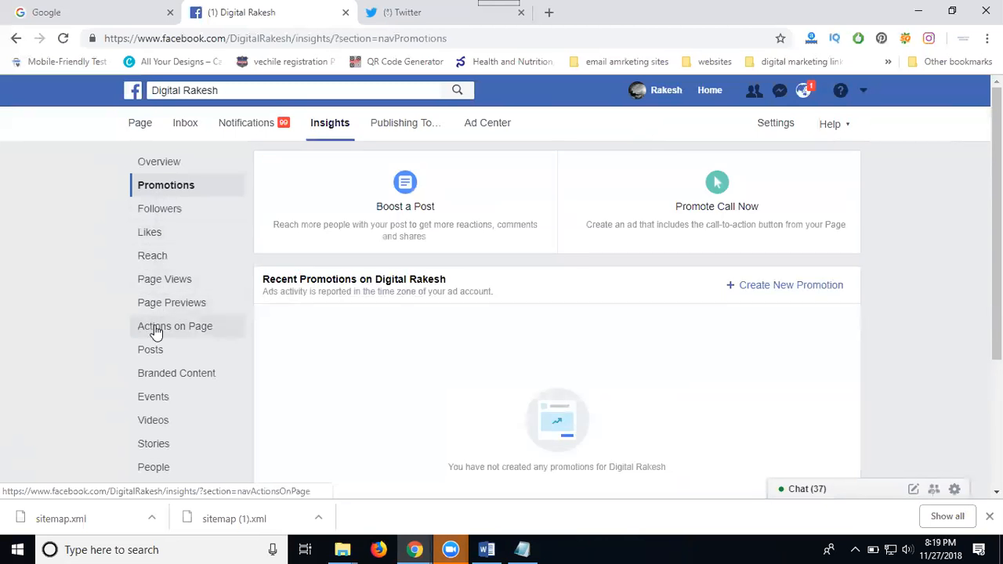
mouse_move(153, 379)
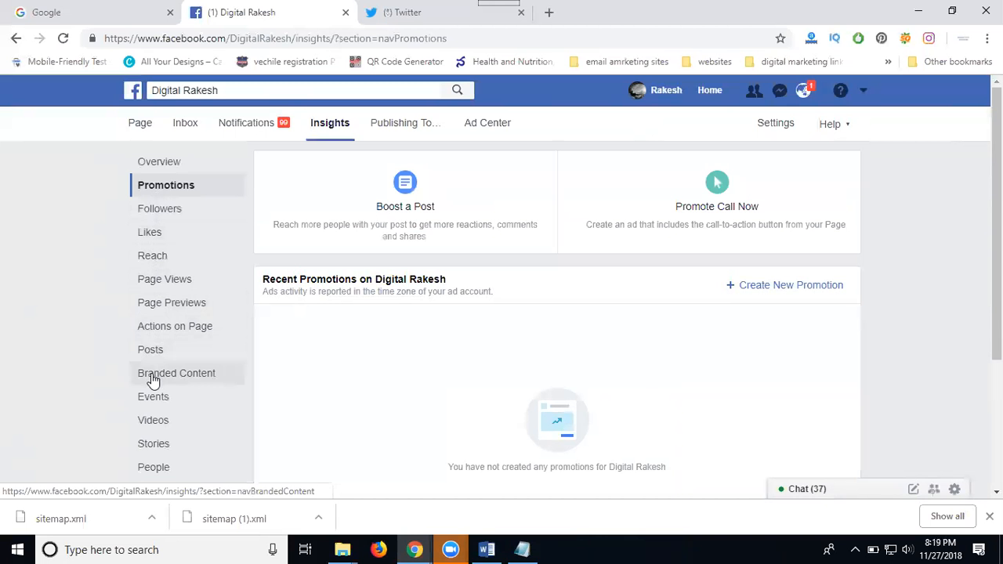
mouse_move(153, 423)
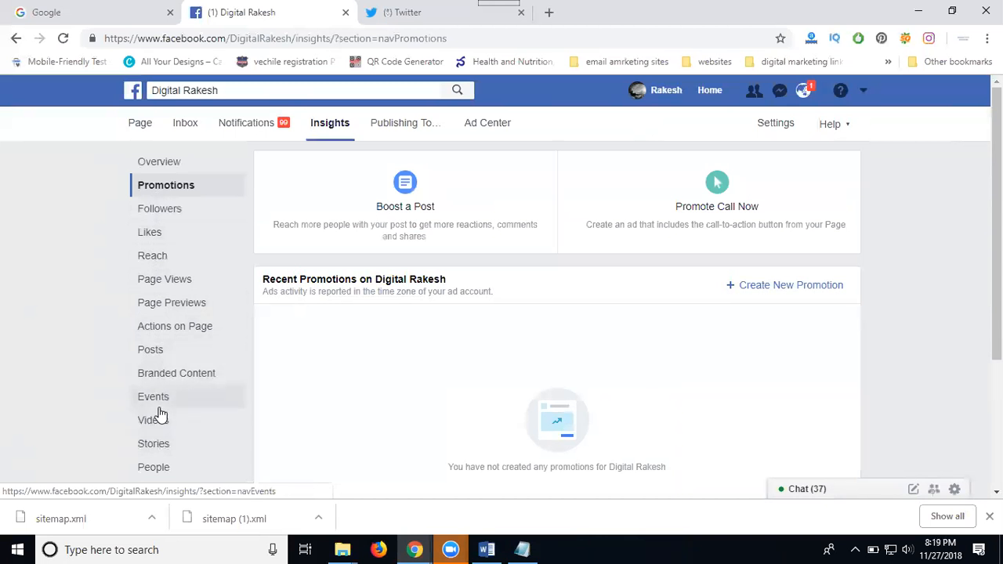
scroll(down, 3)
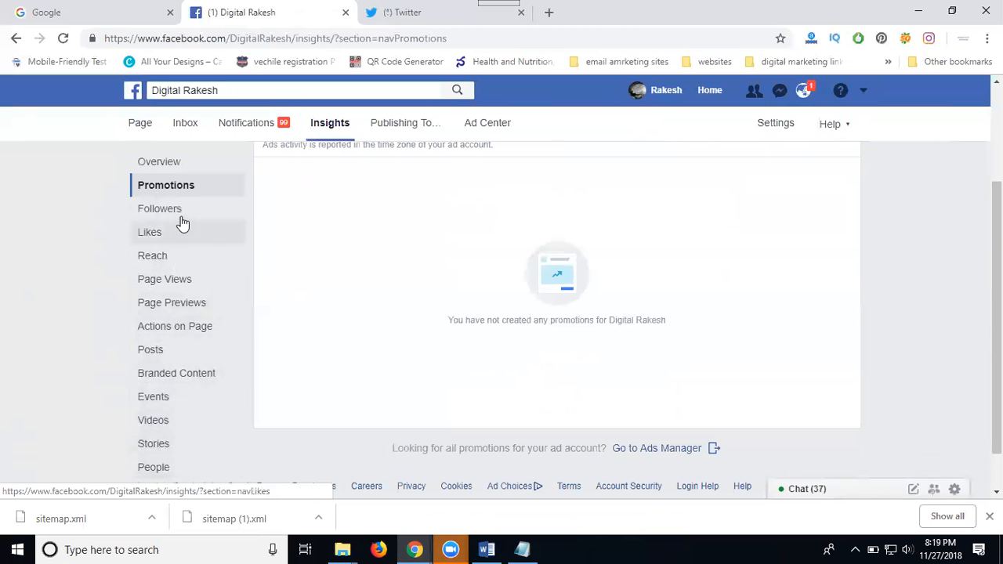
click(159, 161)
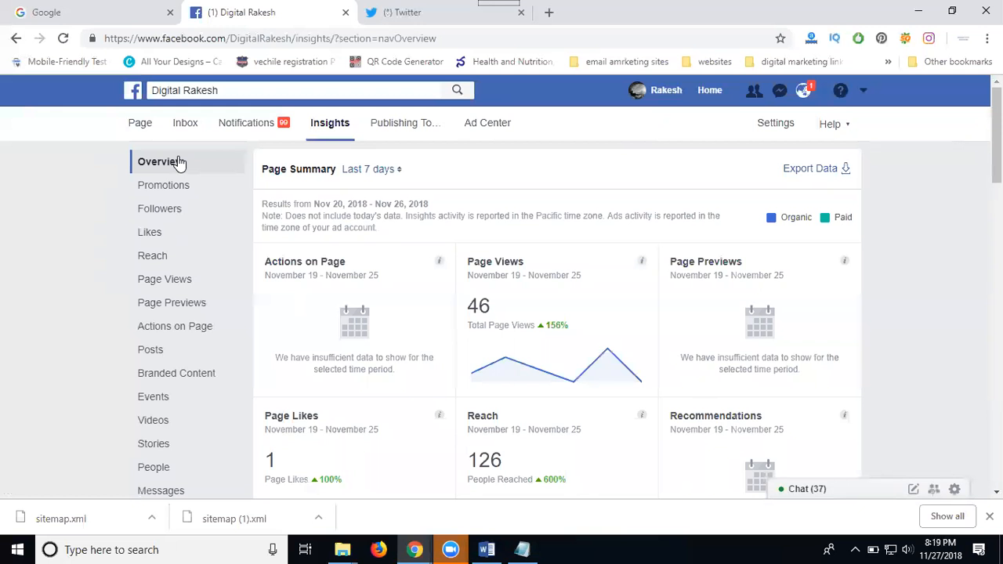
mouse_move(462, 266)
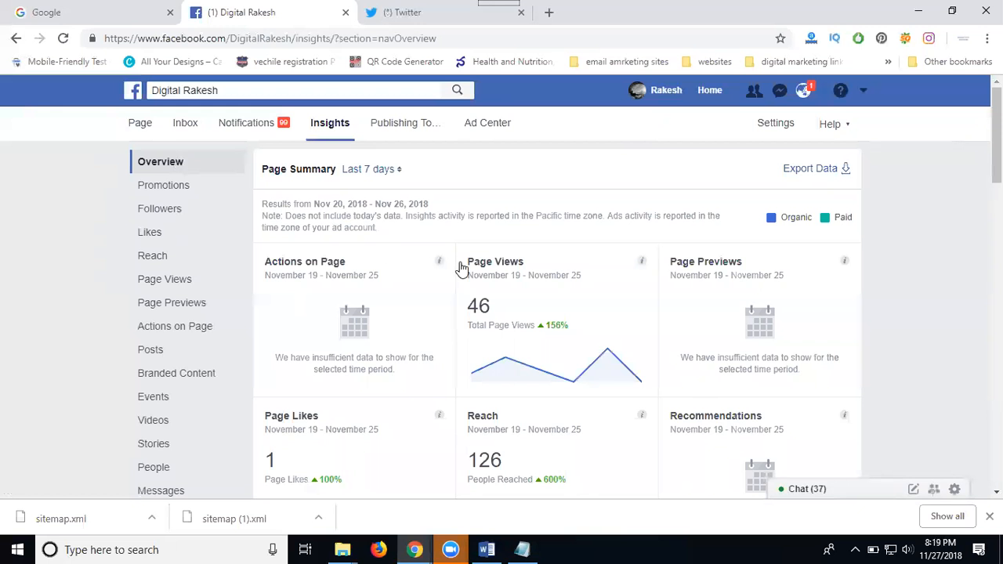
scroll(down, 3)
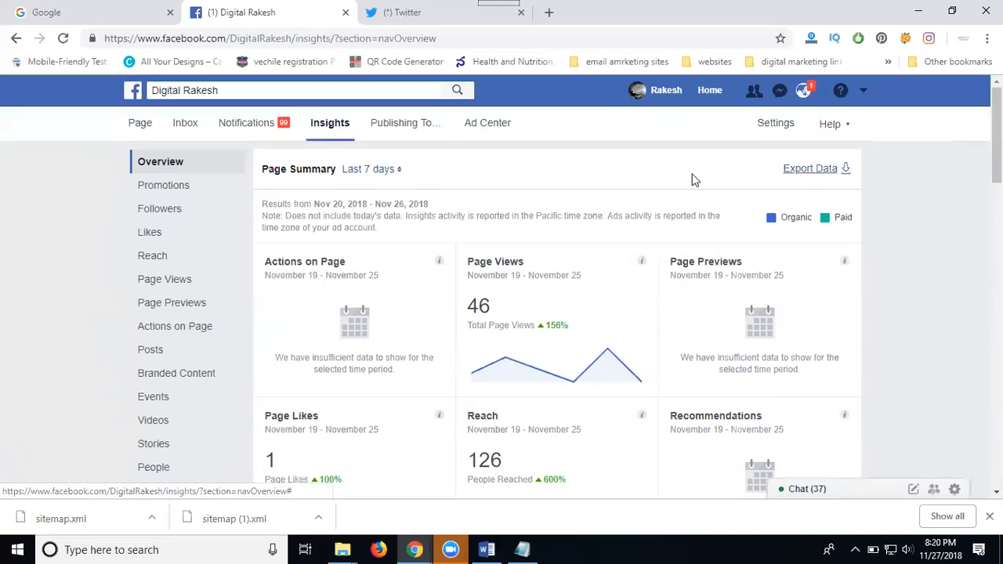
Step: Open the Page Summary date range dropdown showing Today through Last 28 days
click(370, 169)
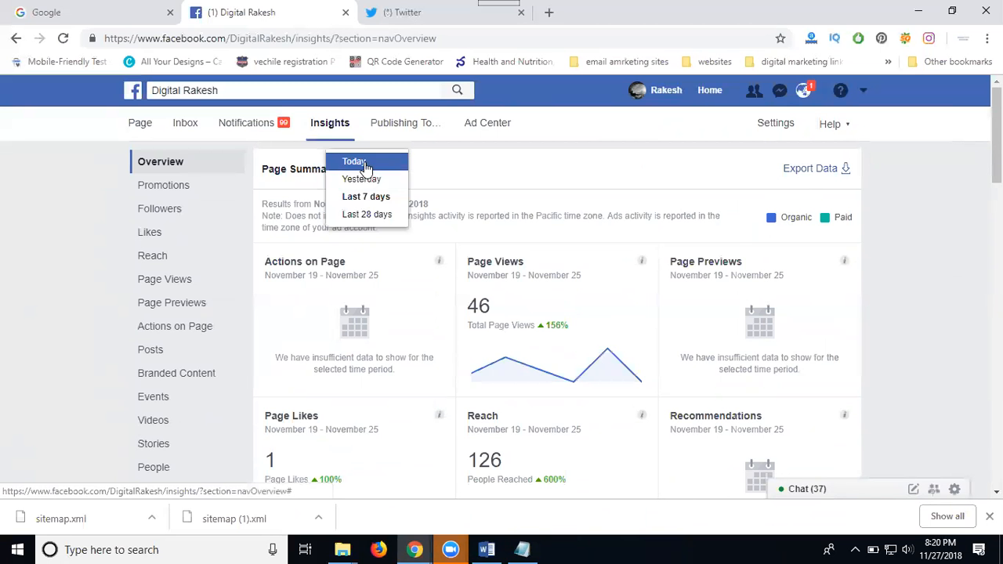
mouse_move(366, 196)
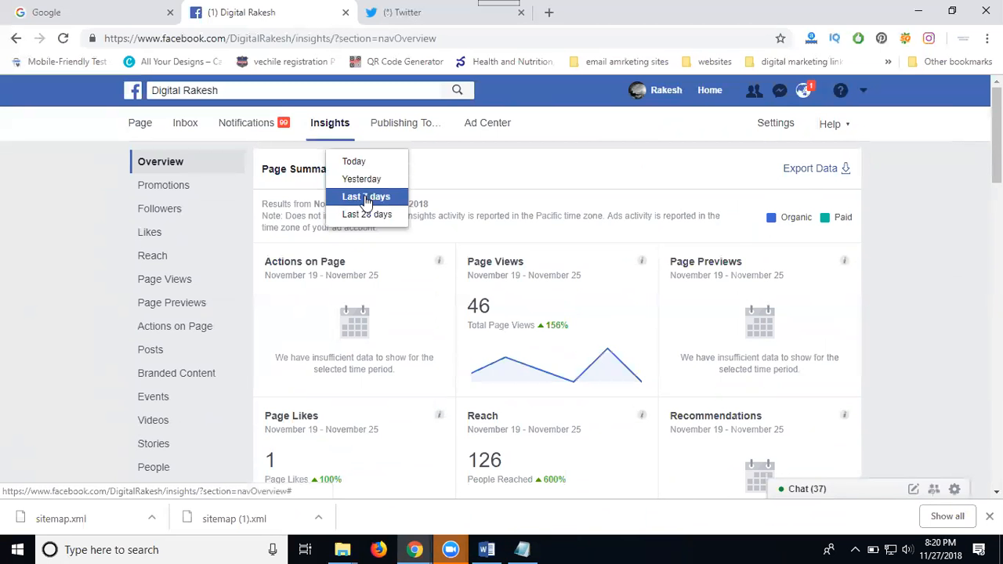
mouse_move(367, 214)
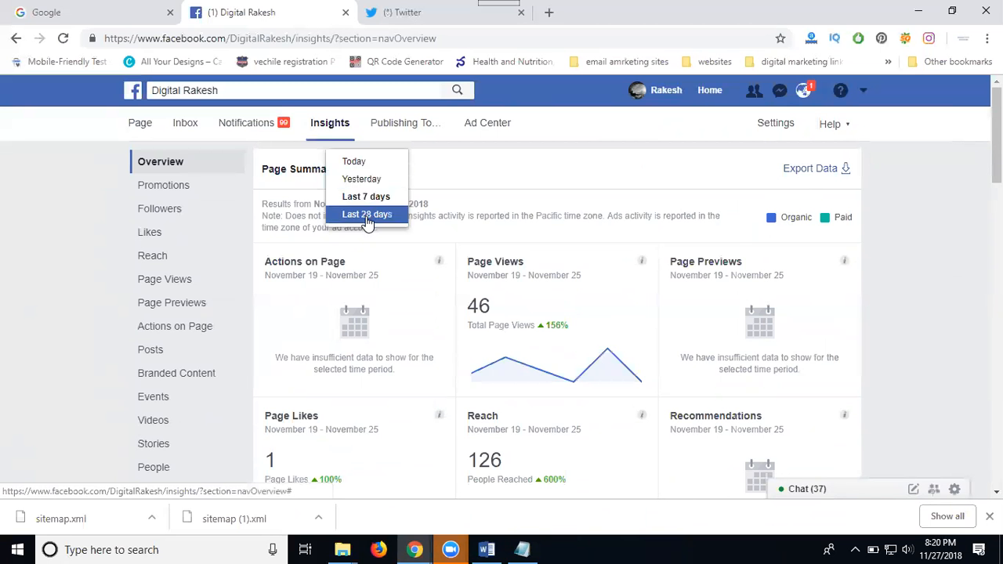
mouse_move(500, 204)
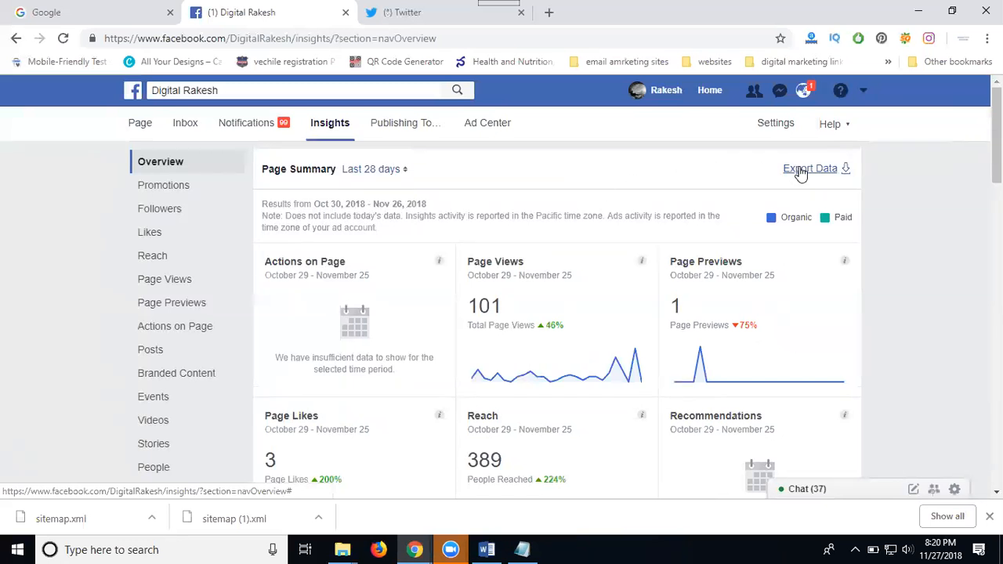
Step: Scroll the 28-day overview, then open the Insights Events section
scroll(down, 3)
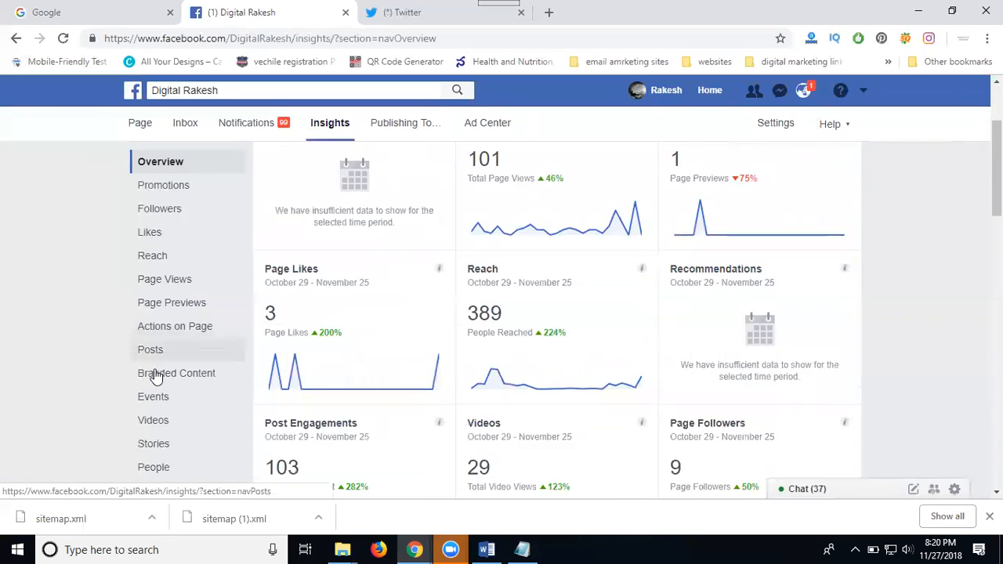
click(154, 396)
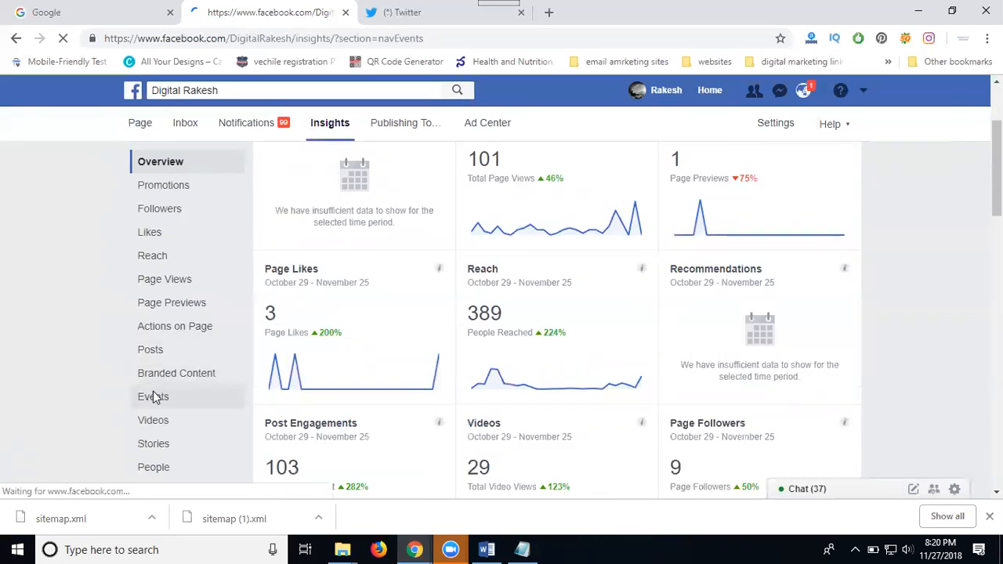
click(153, 396)
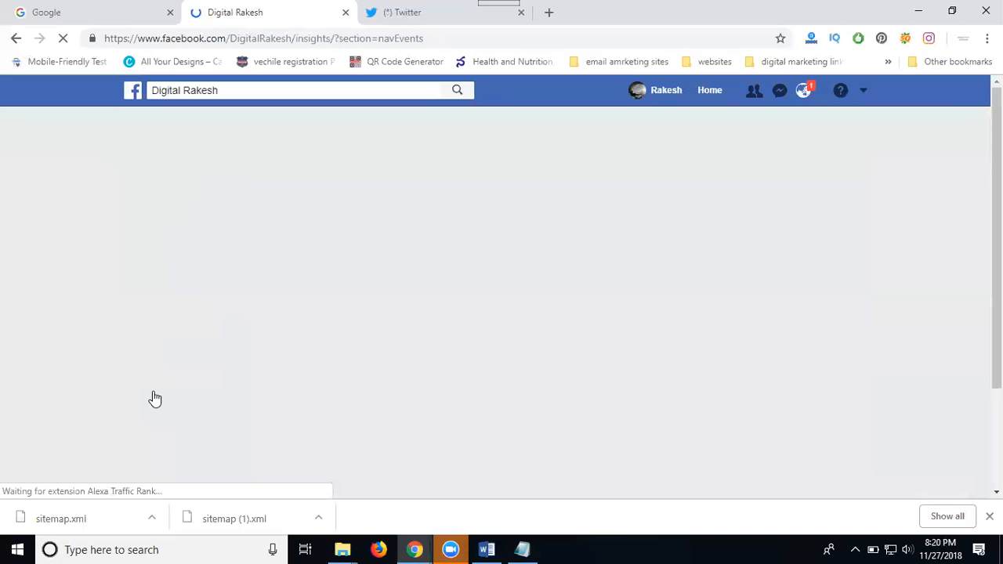